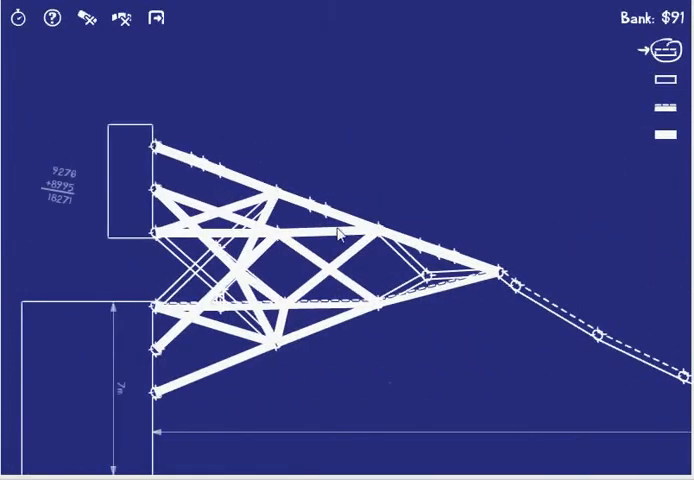
mouse_move(18, 20)
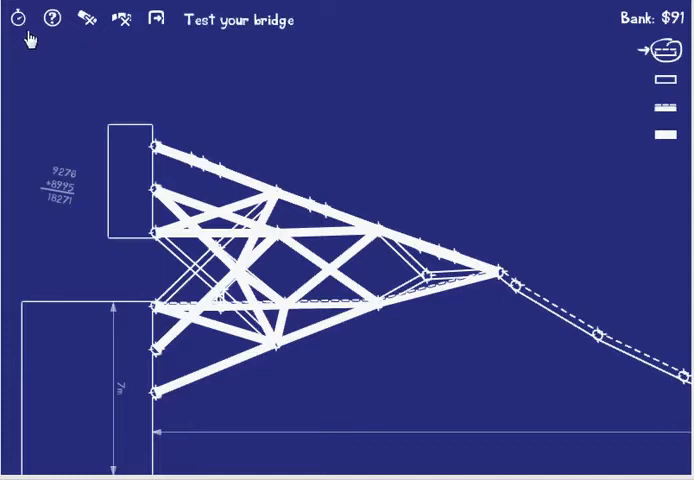